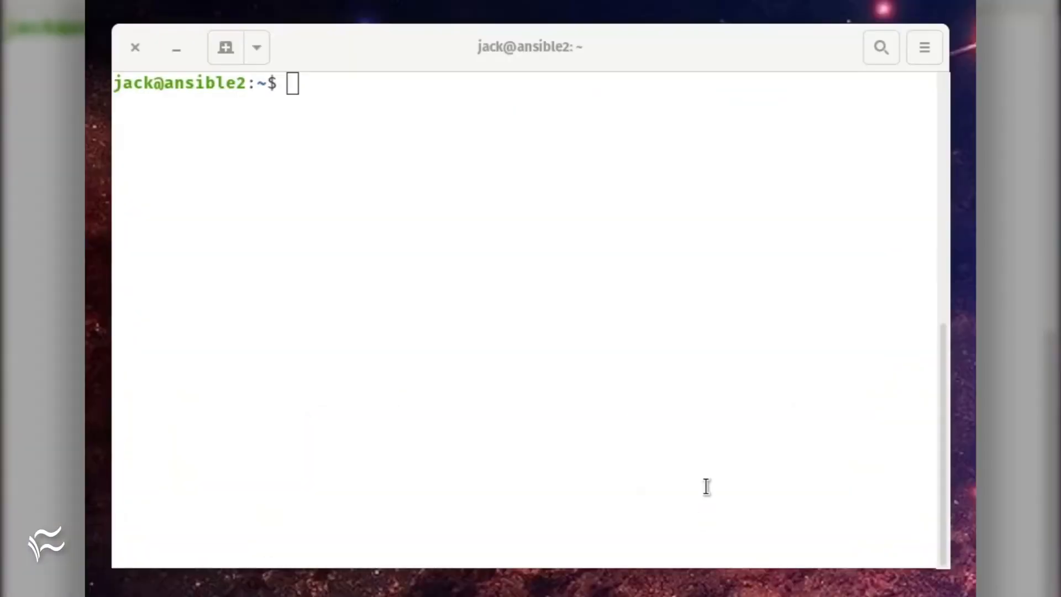
# Step: Run sudo nano /etc/ansible/hosts to edit the Ansible inventory file
pyautogui.write('sudo nano /et')
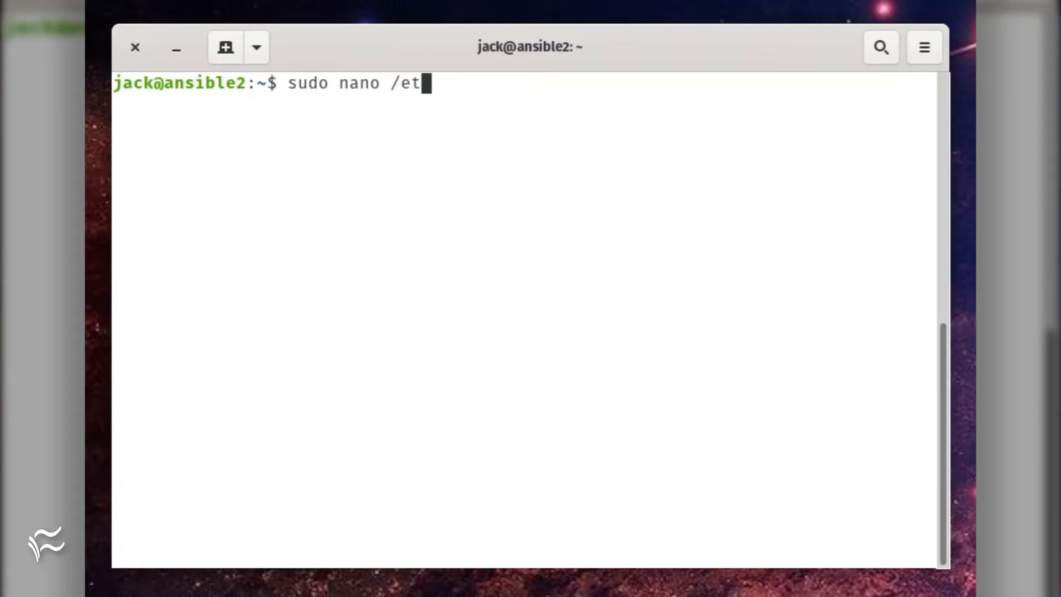
pyautogui.write('c/ansible/')
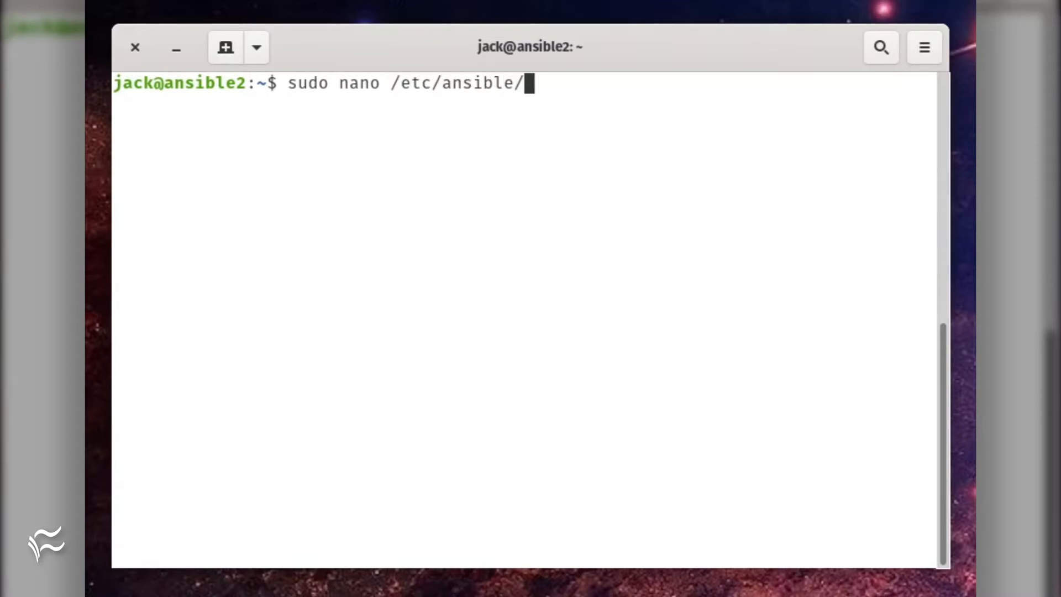
pyautogui.write('hosts')
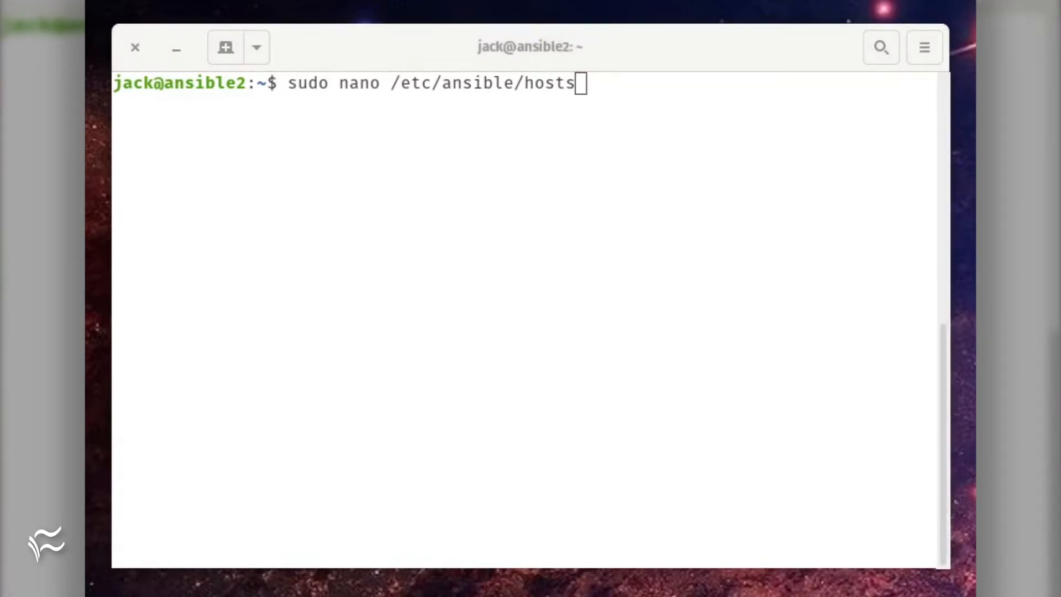
pyautogui.press('Return')
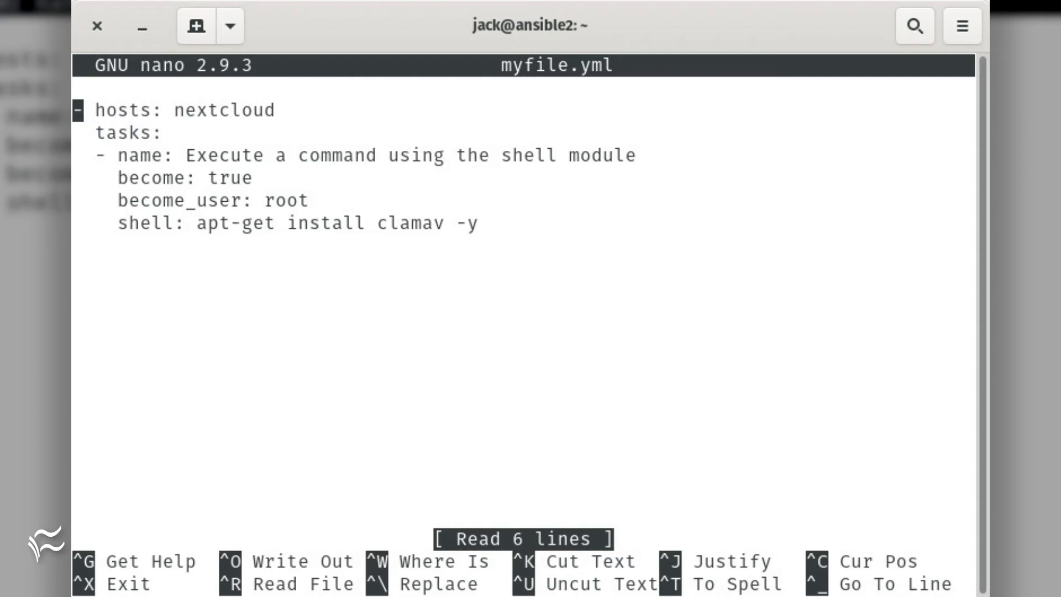
# Step: Exit nano and run ansible-playbook myfile.yml --ask-become-pass, reaching the BECOME password prompt
pyautogui.press('ctrl+x')
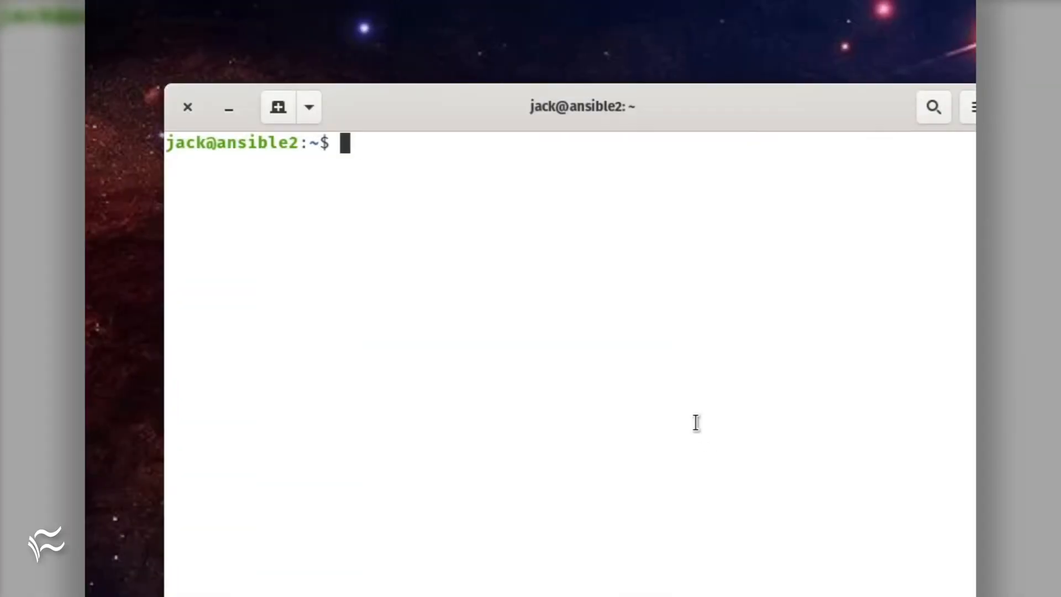
pyautogui.write('ansibl')
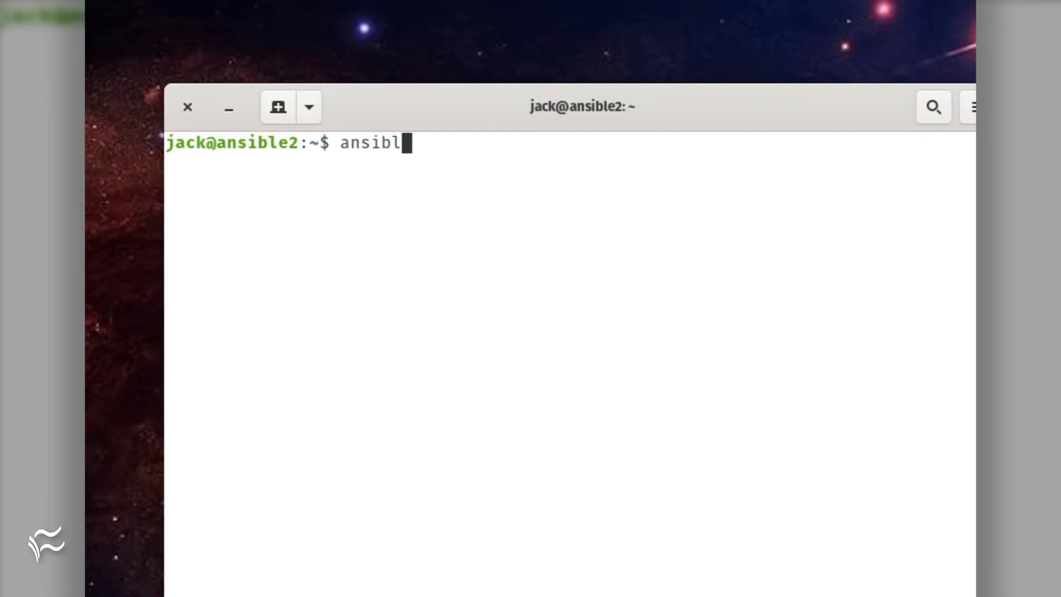
pyautogui.write('e-playbook')
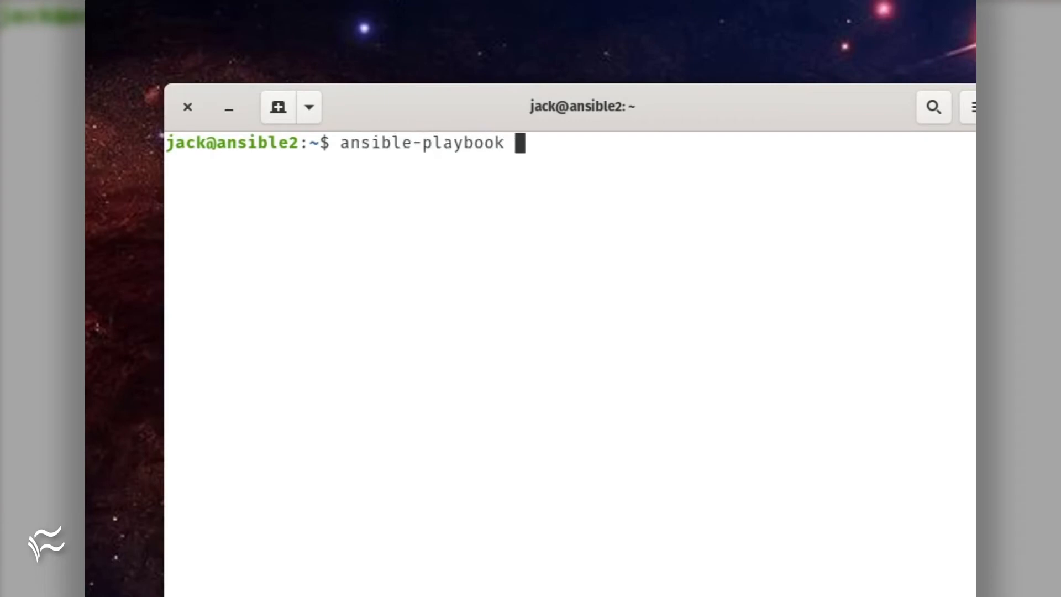
pyautogui.write('myfile.yml')
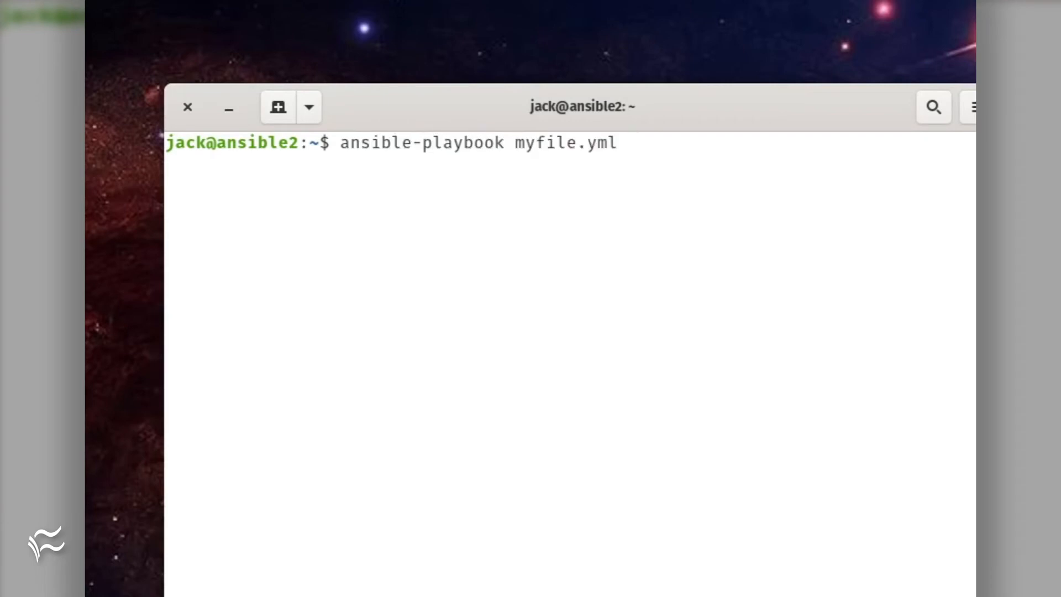
pyautogui.write('--ask-become-pass')
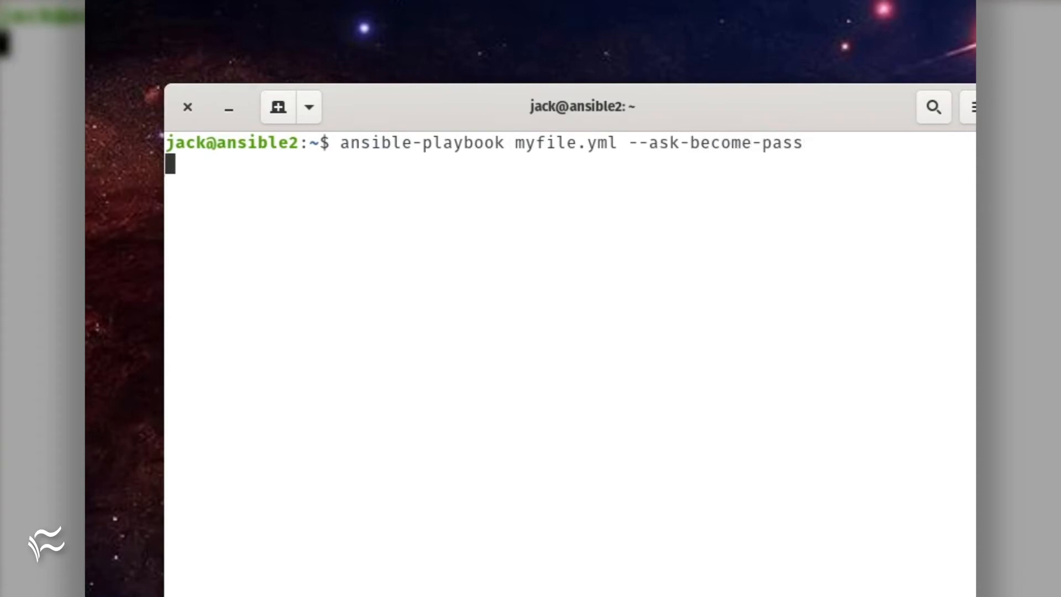
pyautogui.press('Return')
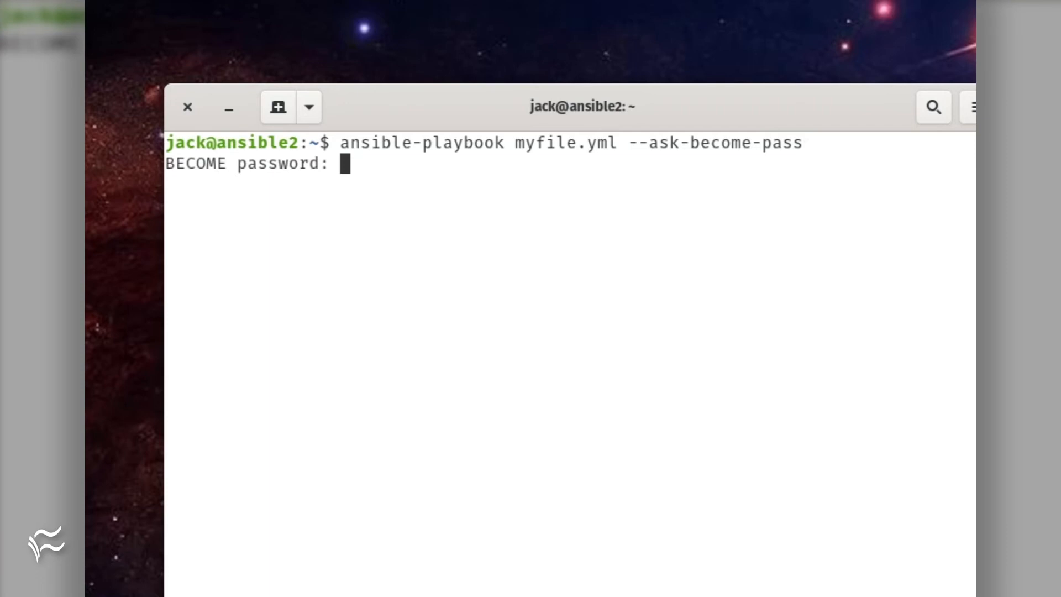